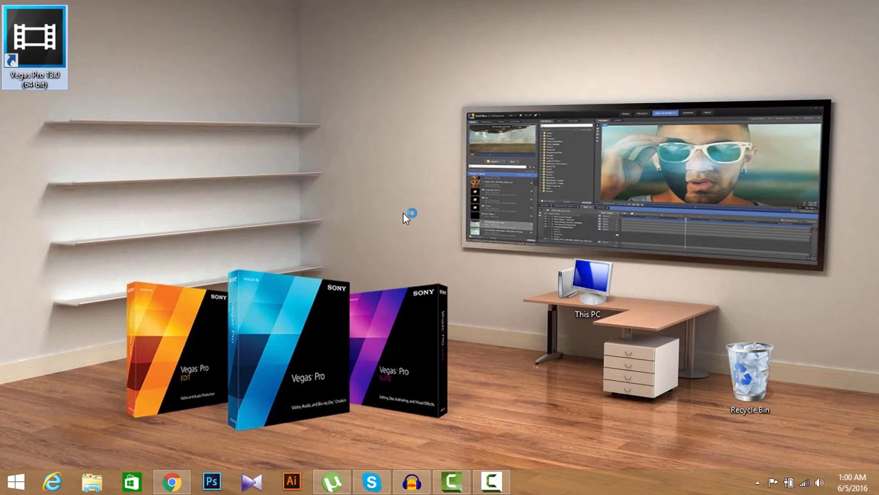
{"action": "mouse_move", "coordinate": [447, 255]}
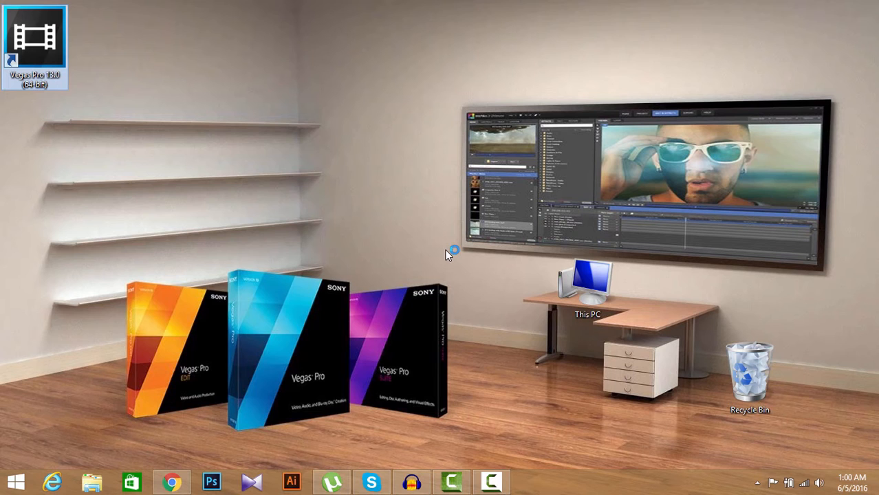
Launch Vegas Pro 13 from the desktop shortcut and move its crash report dialog aside.
{"action": "double_click", "coordinate": [35, 36]}
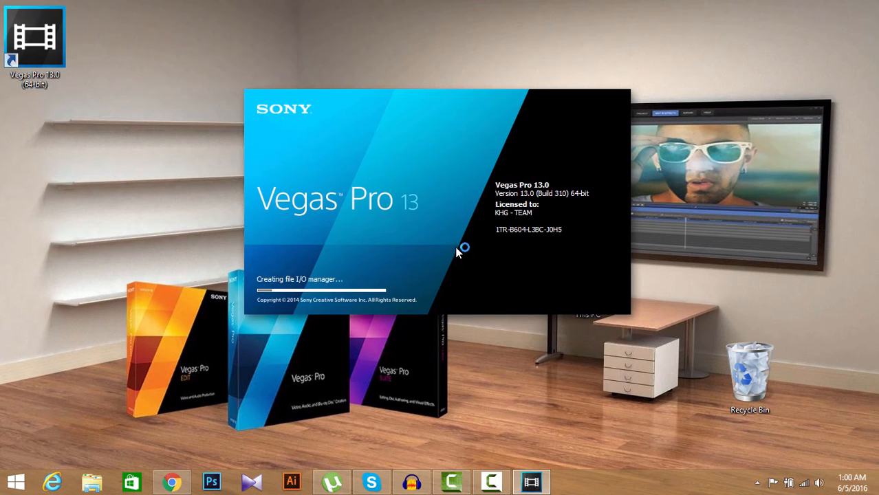
{"action": "mouse_move", "coordinate": [461, 229]}
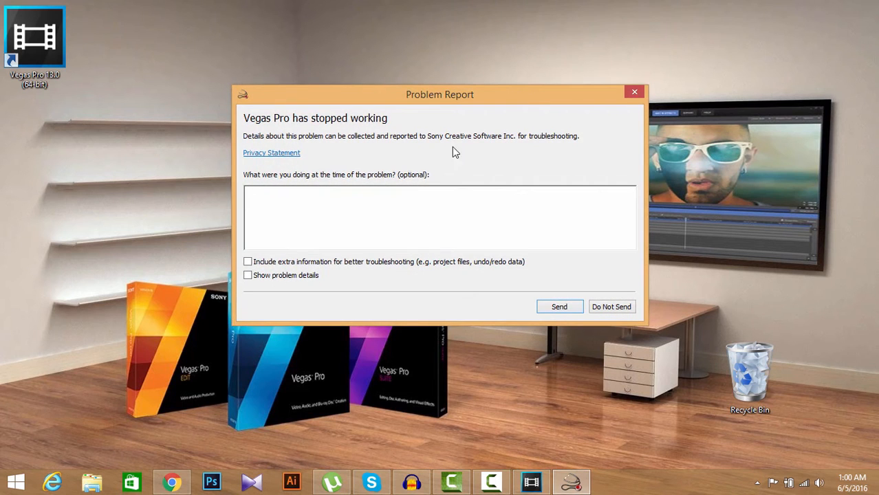
{"action": "left_click_drag", "start_coordinate": [440, 94], "coordinate": [377, 200]}
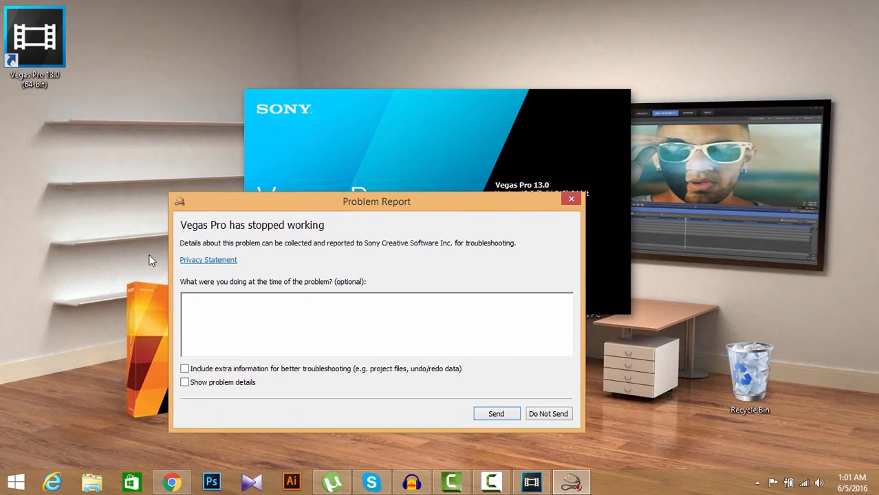
{"action": "mouse_move", "coordinate": [311, 238]}
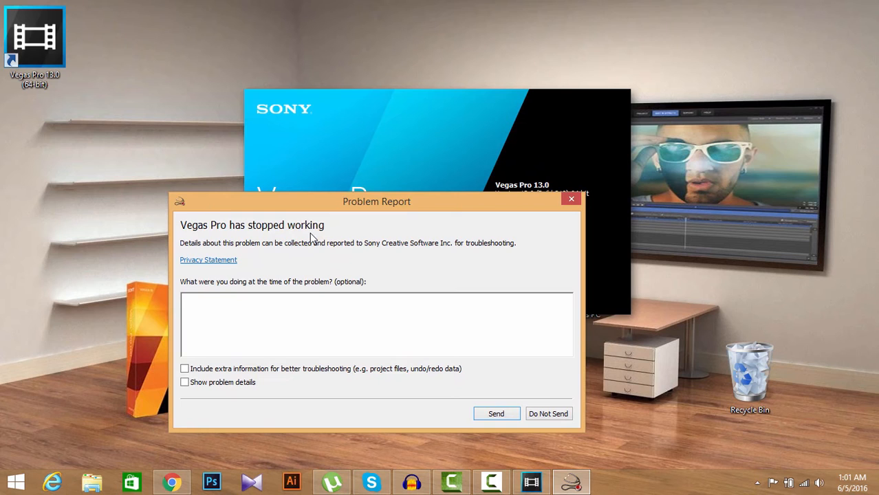
{"action": "mouse_move", "coordinate": [539, 281]}
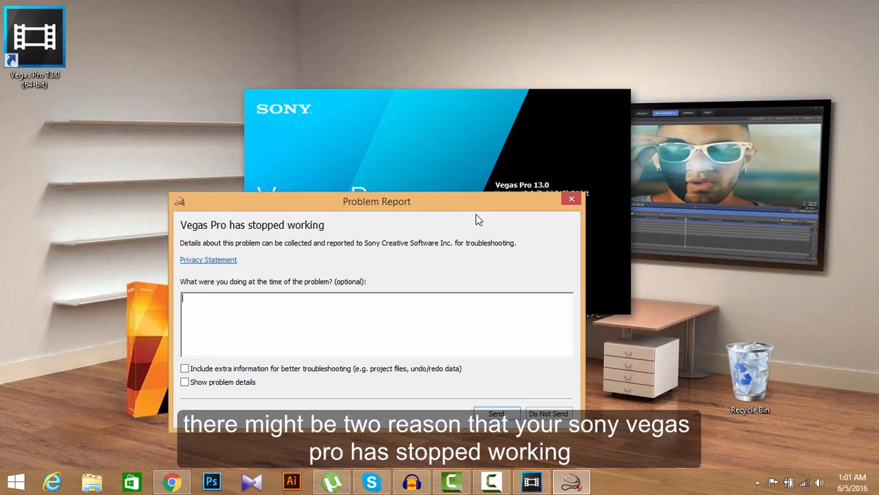
{"action": "mouse_move", "coordinate": [504, 284]}
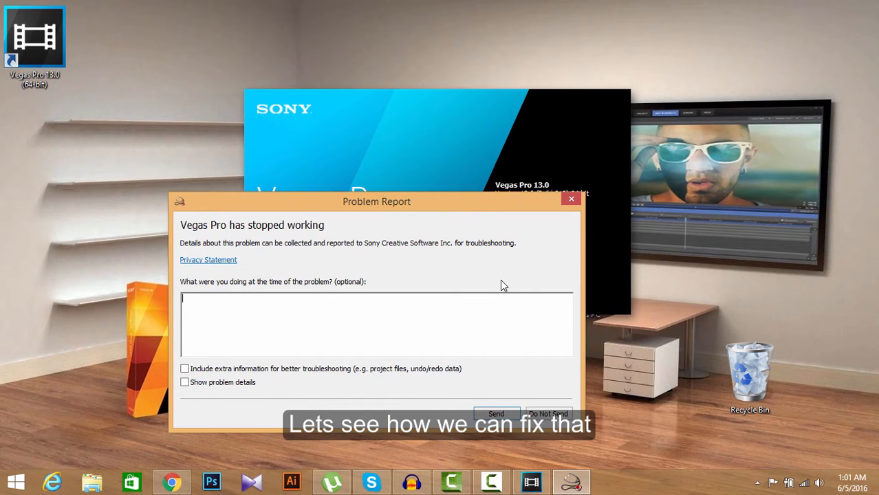
{"action": "mouse_move", "coordinate": [535, 392]}
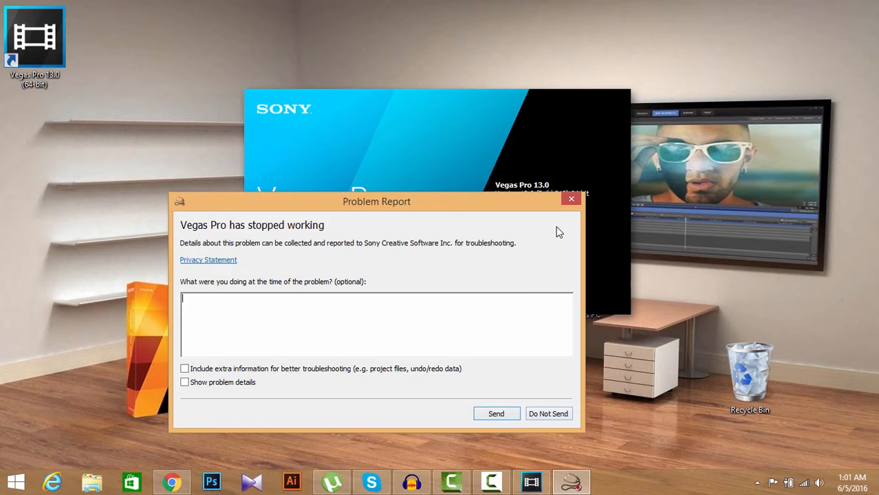
Dismiss the crash report and open This PC, heading to Local Disk (C:).
{"action": "left_click", "coordinate": [547, 413]}
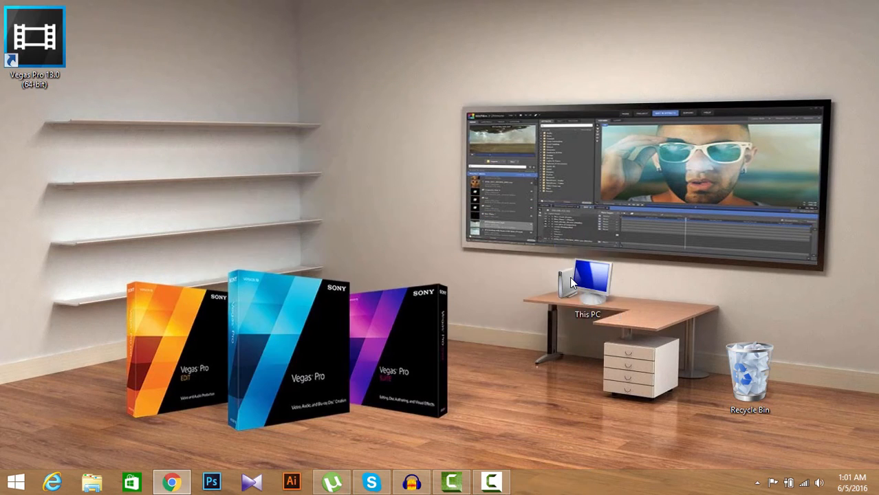
{"action": "mouse_move", "coordinate": [344, 289]}
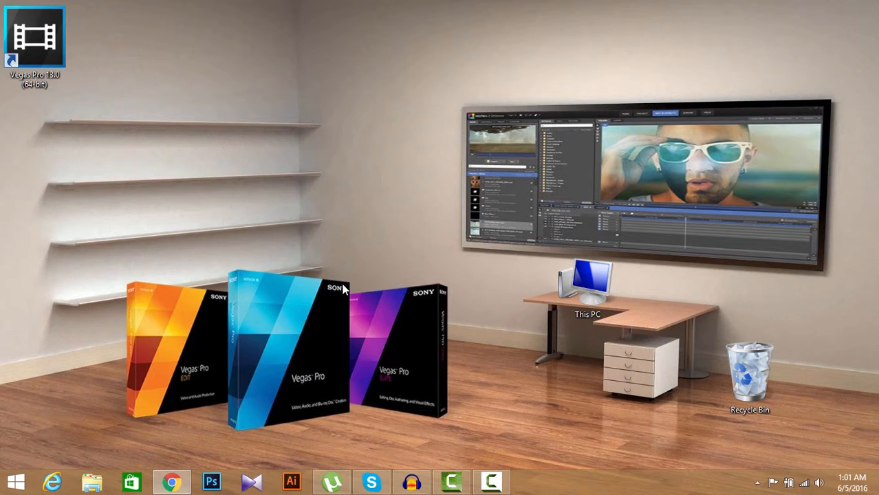
{"action": "mouse_move", "coordinate": [492, 330]}
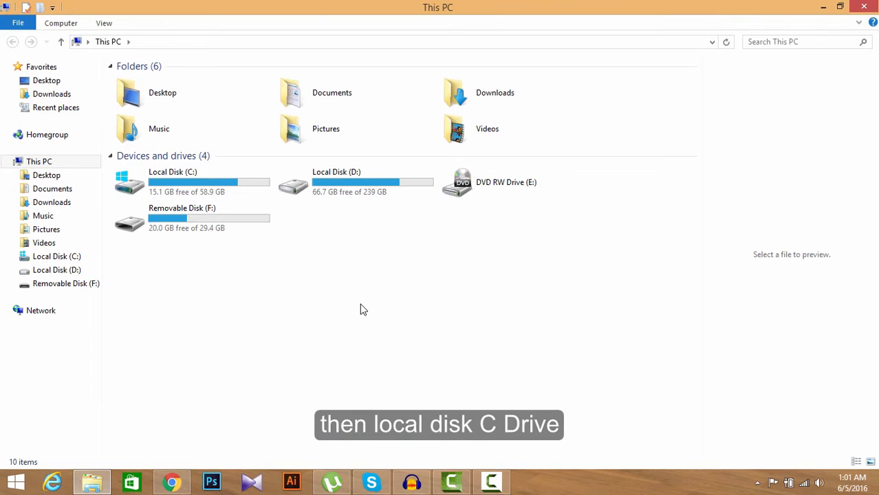
{"action": "mouse_move", "coordinate": [319, 319]}
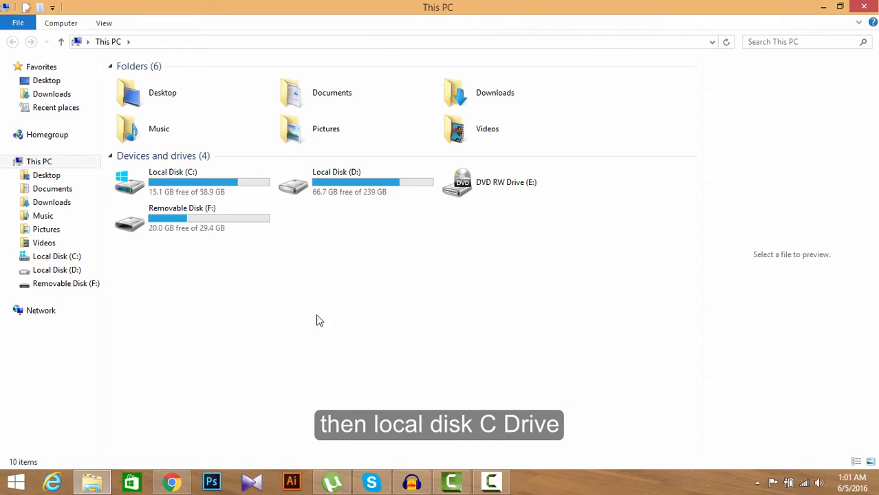
{"action": "left_click", "coordinate": [56, 255]}
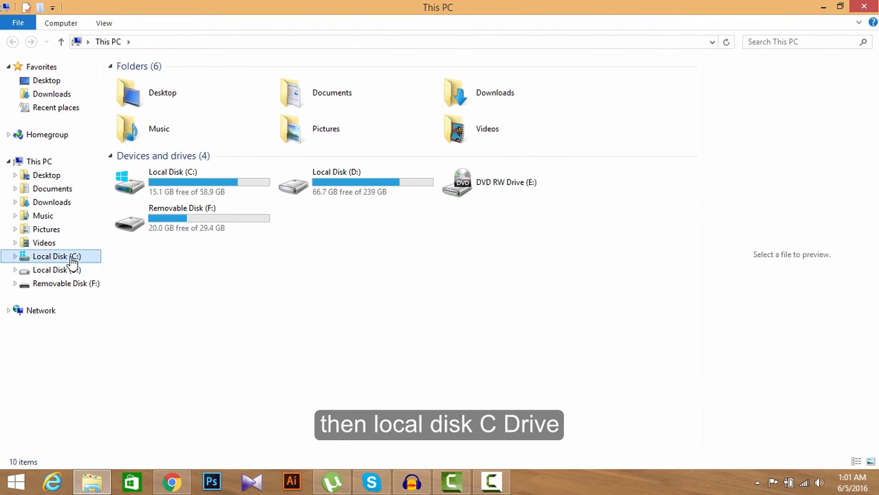
Navigate into C: > Program Files > Sony > Vegas Pro 13.0.
{"action": "double_click", "coordinate": [56, 255]}
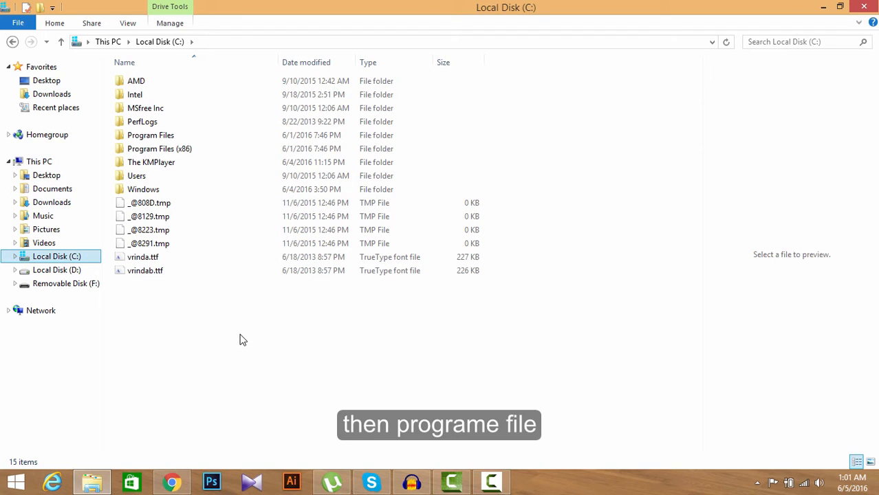
{"action": "double_click", "coordinate": [150, 135]}
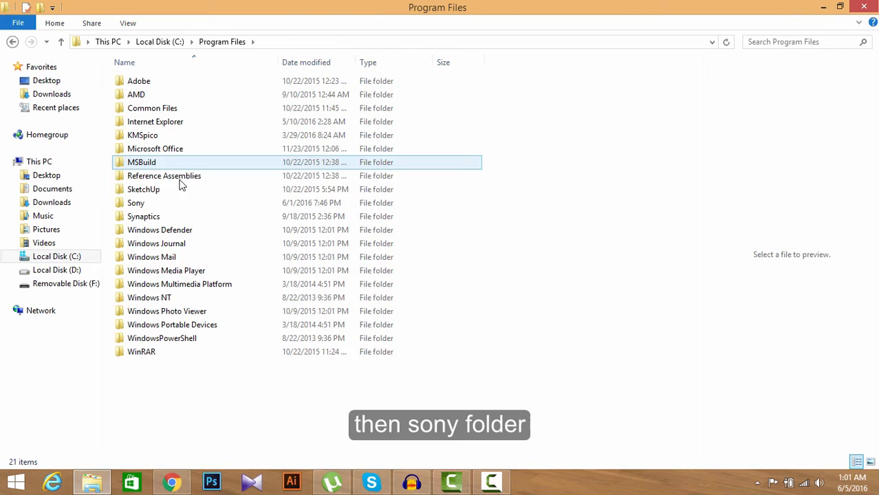
{"action": "double_click", "coordinate": [134, 202]}
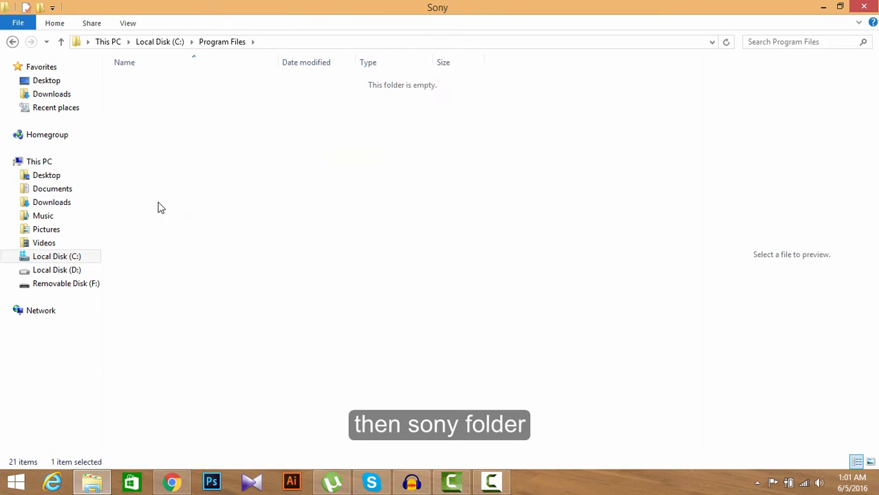
{"action": "double_click", "coordinate": [151, 80]}
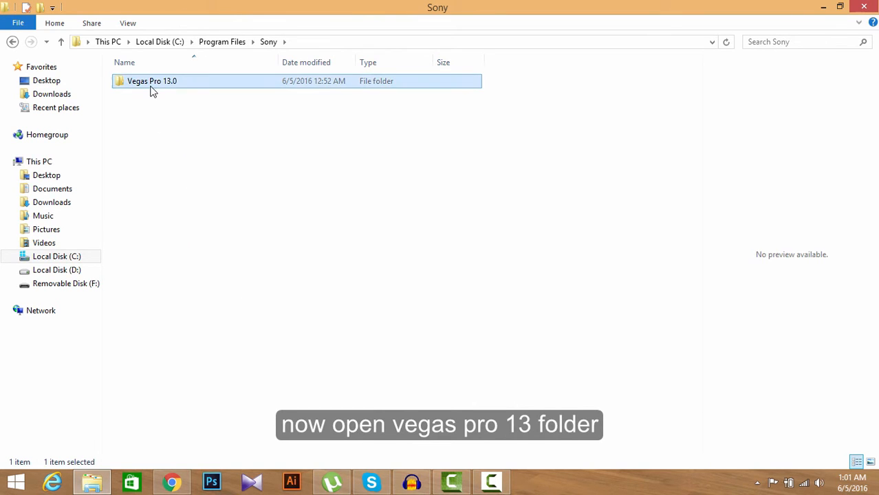
{"action": "double_click", "coordinate": [152, 80]}
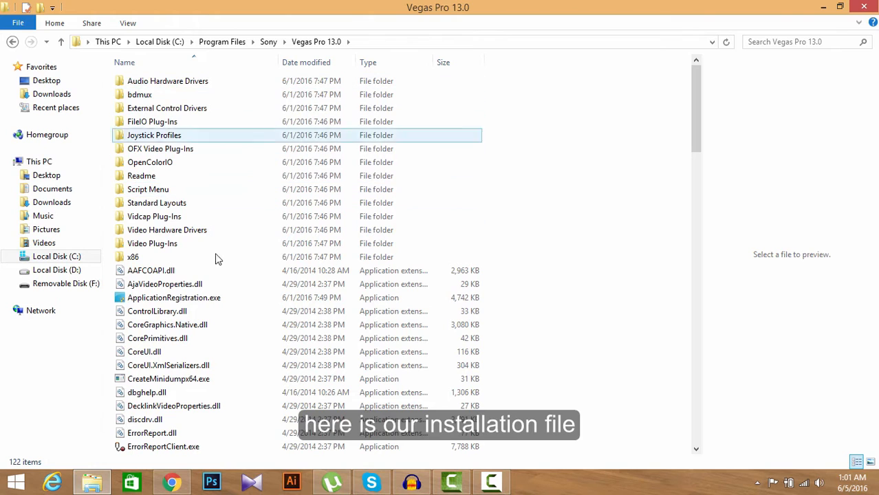
Browse the installation folder down to ErrorReportClient.exe.
{"action": "left_click", "coordinate": [173, 297]}
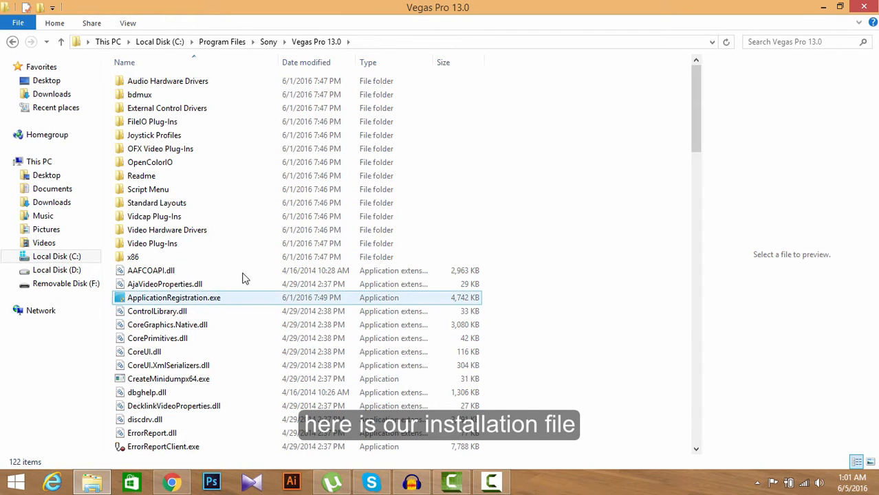
{"action": "left_click", "coordinate": [151, 244]}
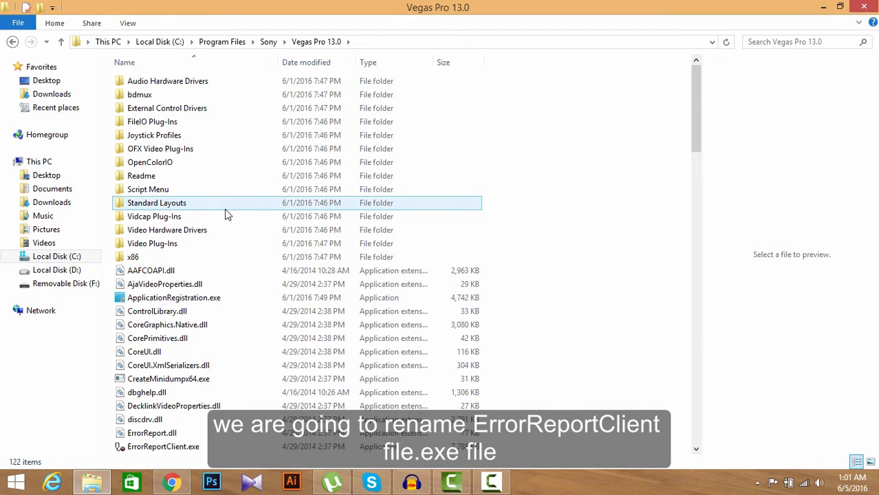
{"action": "left_click", "coordinate": [142, 176]}
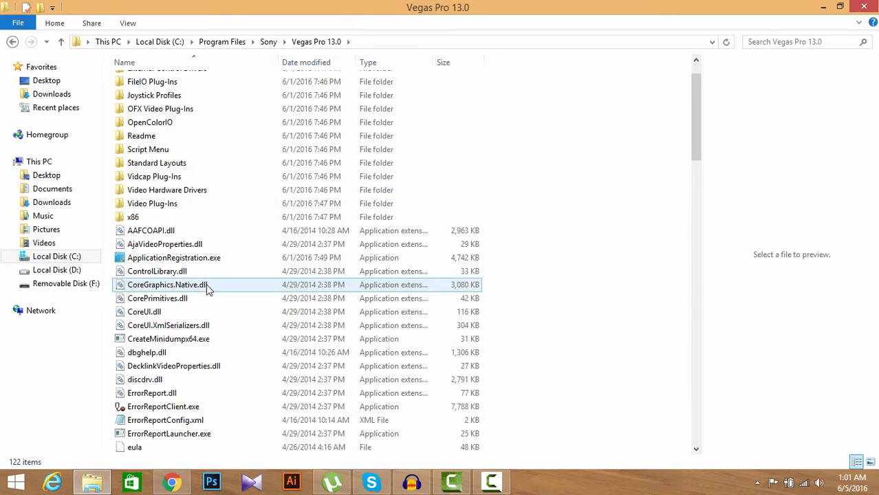
{"action": "scroll", "scroll_direction": "down", "scroll_amount": 3}
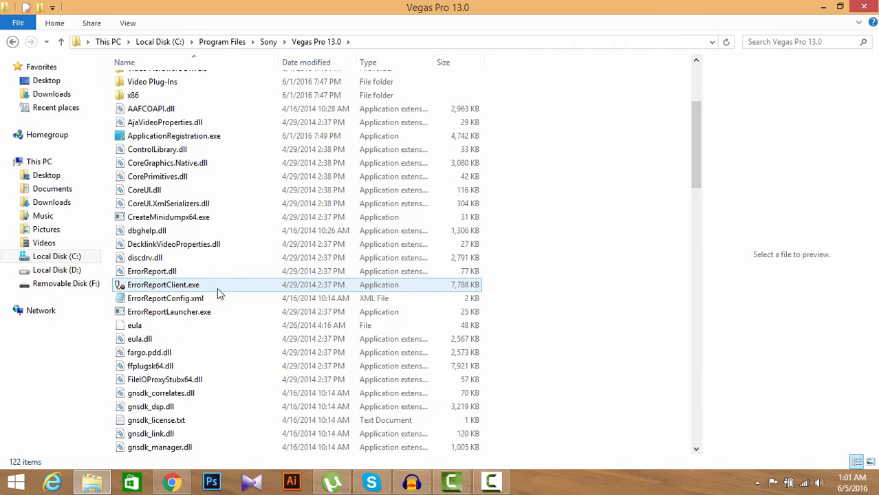
{"action": "mouse_move", "coordinate": [178, 289]}
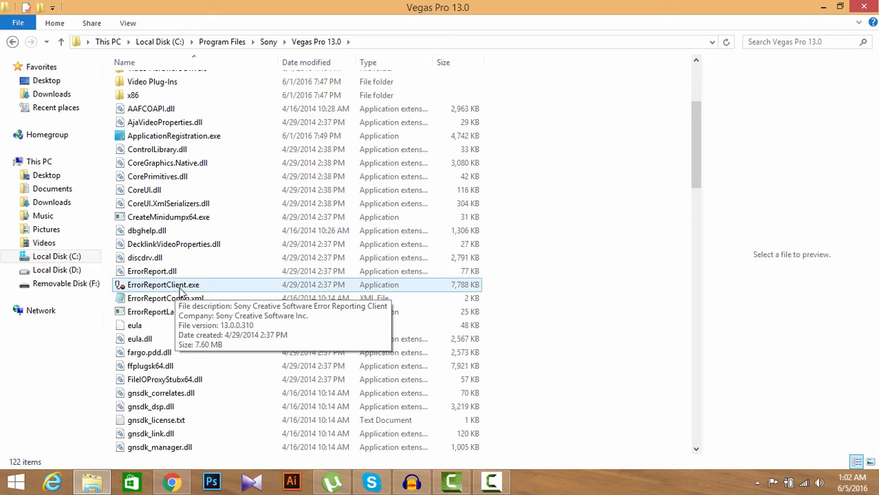
Rename ErrorReportClient.exe to ErrorReportClientX.exe via the context menu.
{"action": "right_click", "coordinate": [164, 285]}
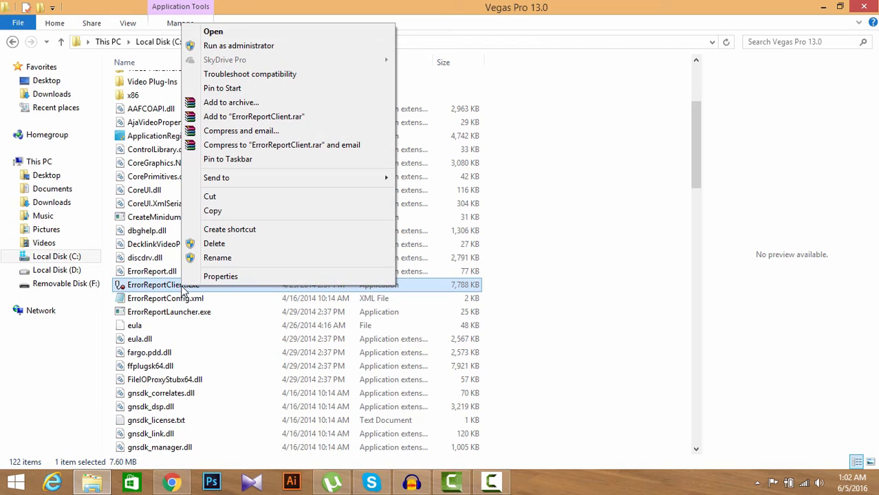
{"action": "mouse_move", "coordinate": [217, 257]}
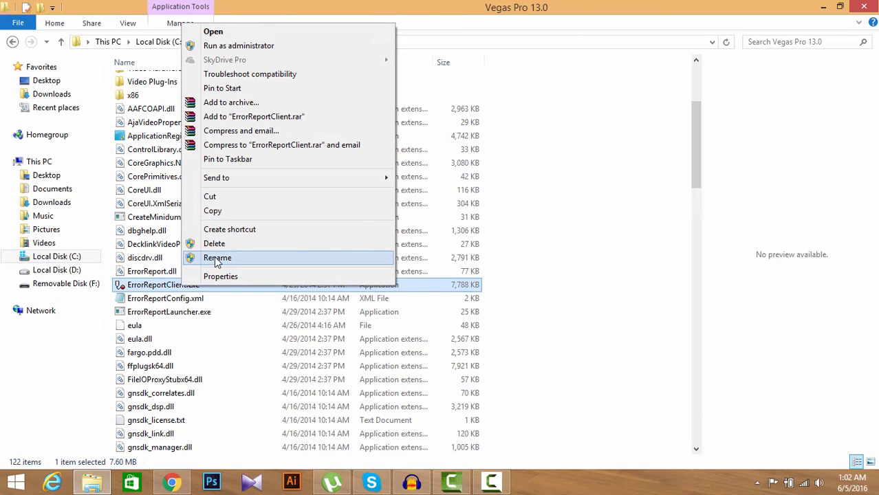
{"action": "left_click", "coordinate": [218, 257]}
{"action": "type", "text": "X"}
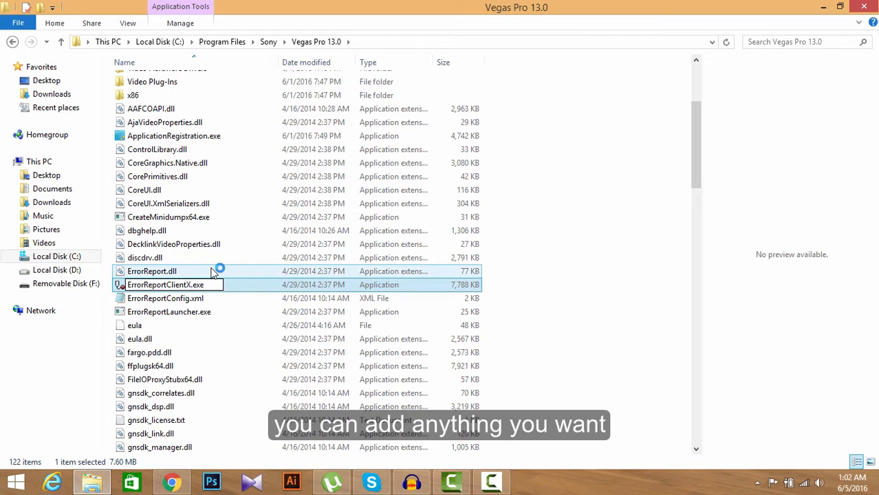
{"action": "left_click", "coordinate": [151, 271]}
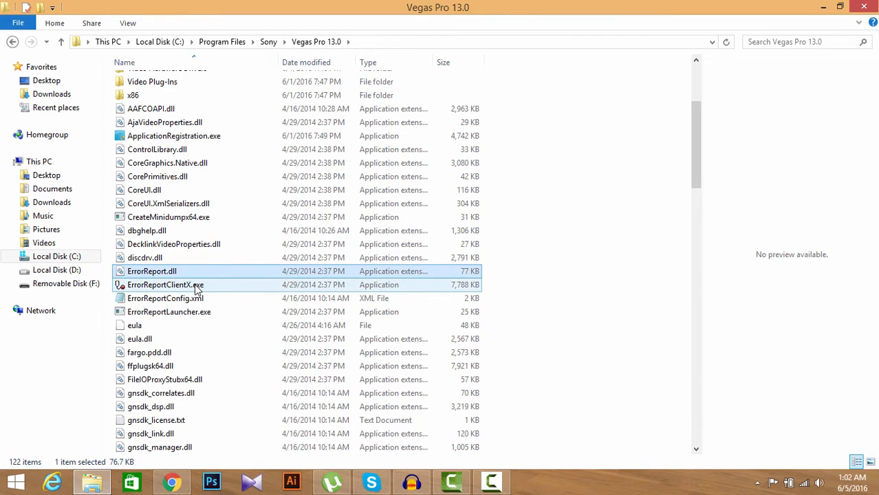
{"action": "left_click", "coordinate": [165, 284]}
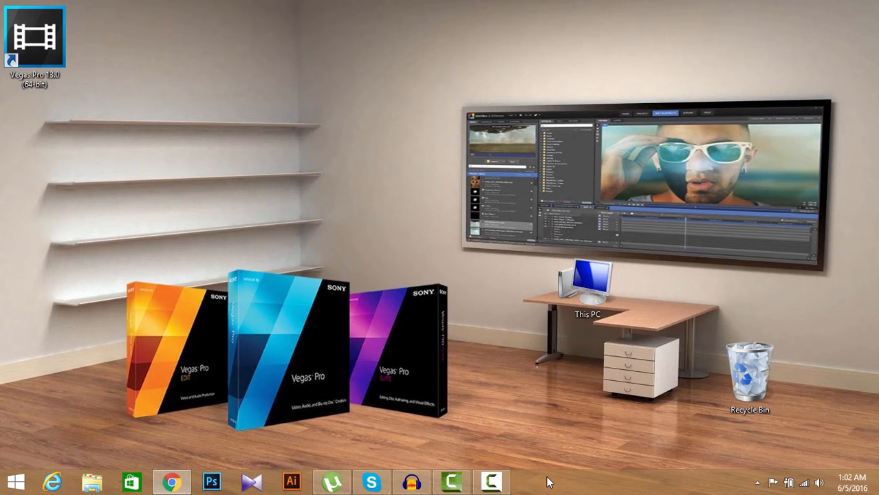
{"action": "mouse_move", "coordinate": [720, 467]}
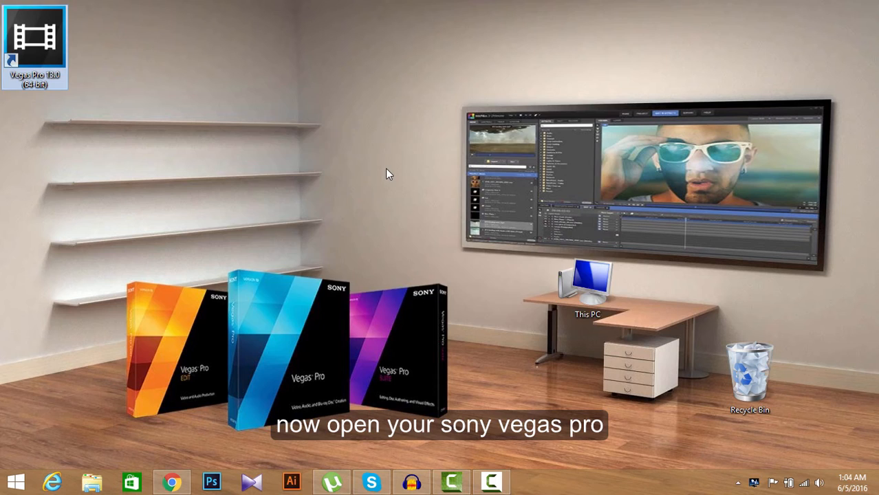
Relaunch Vegas Pro 13 from the desktop shortcut.
{"action": "double_click", "coordinate": [35, 34]}
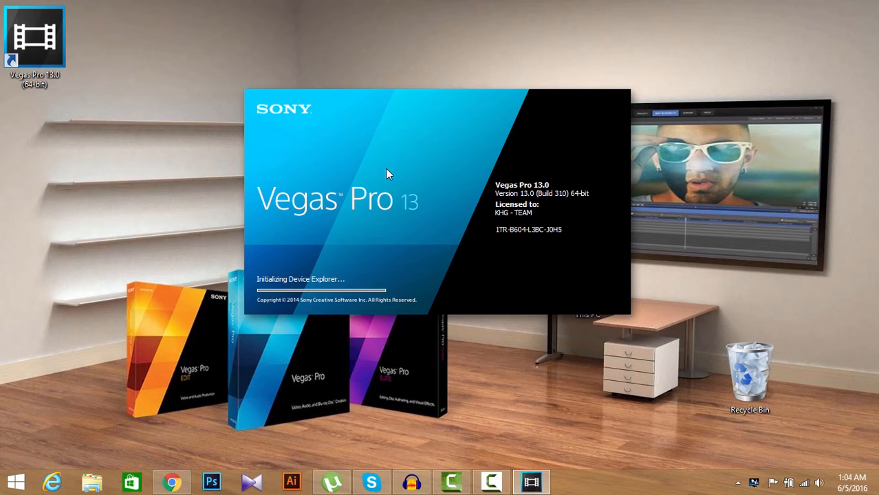
{"action": "mouse_move", "coordinate": [401, 177]}
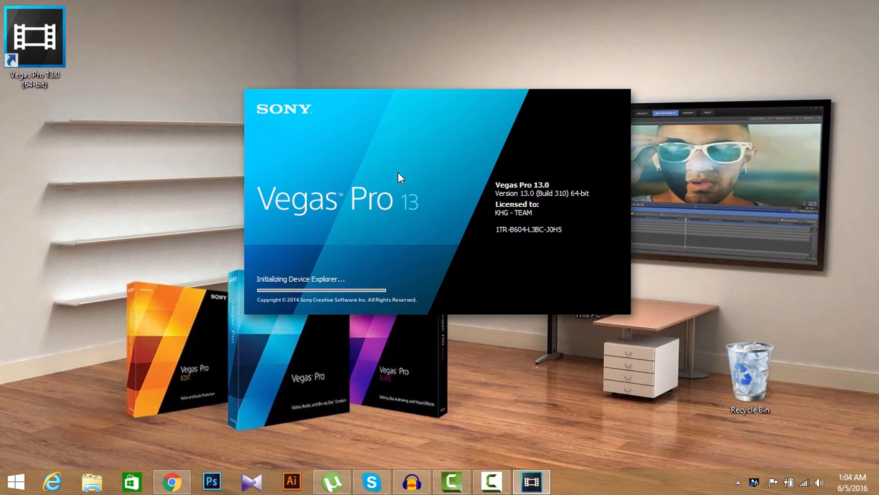
{"action": "mouse_move", "coordinate": [406, 226]}
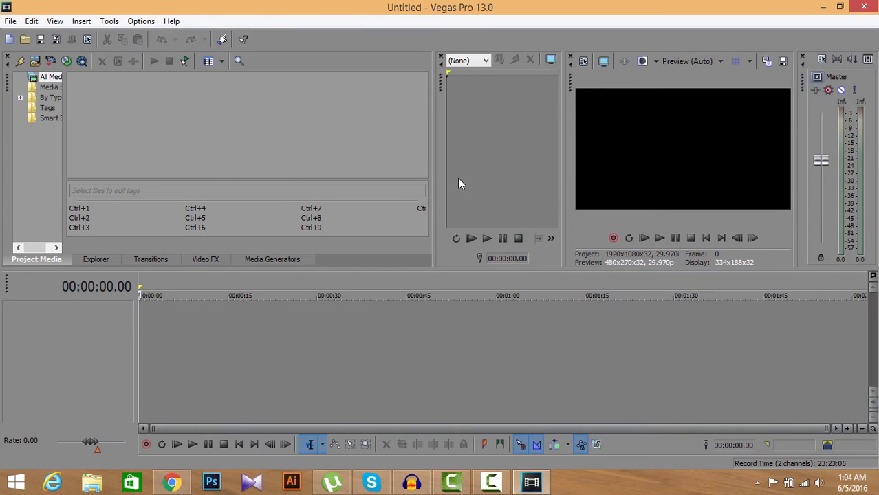
{"action": "mouse_move", "coordinate": [429, 327]}
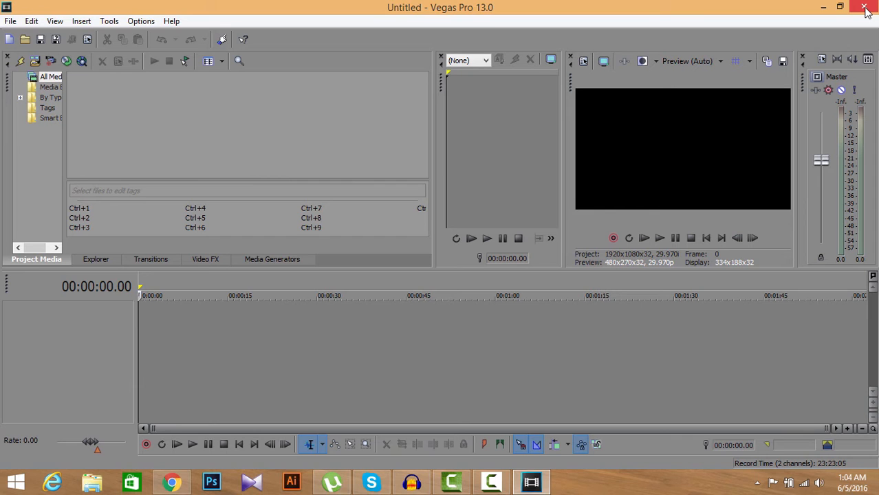
{"action": "mouse_move", "coordinate": [319, 256]}
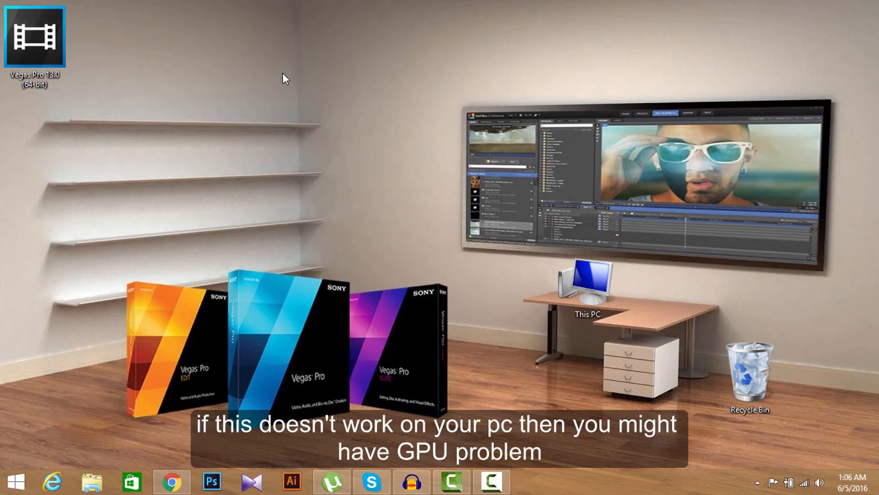
{"action": "mouse_move", "coordinate": [451, 206]}
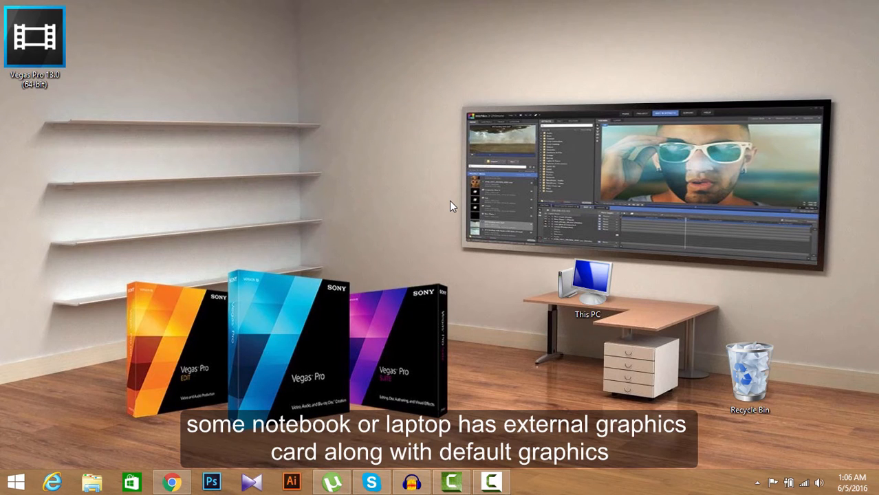
{"action": "mouse_move", "coordinate": [429, 198]}
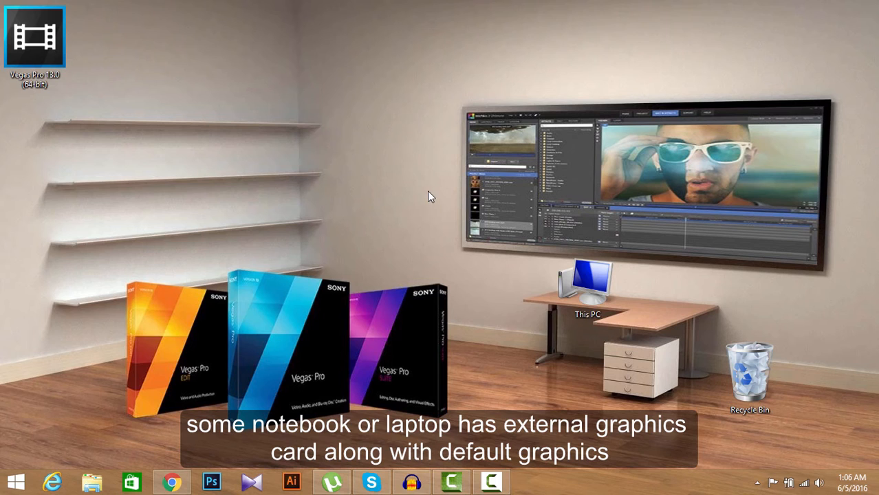
{"action": "mouse_move", "coordinate": [364, 194]}
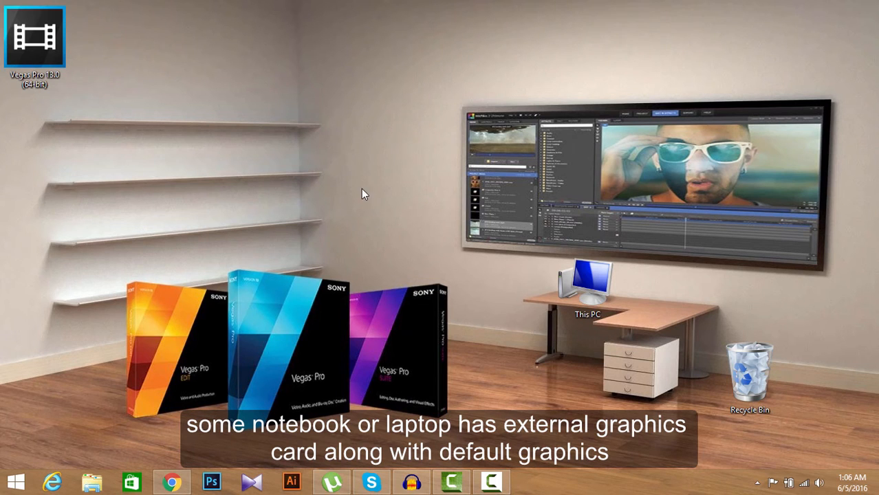
{"action": "mouse_move", "coordinate": [327, 346]}
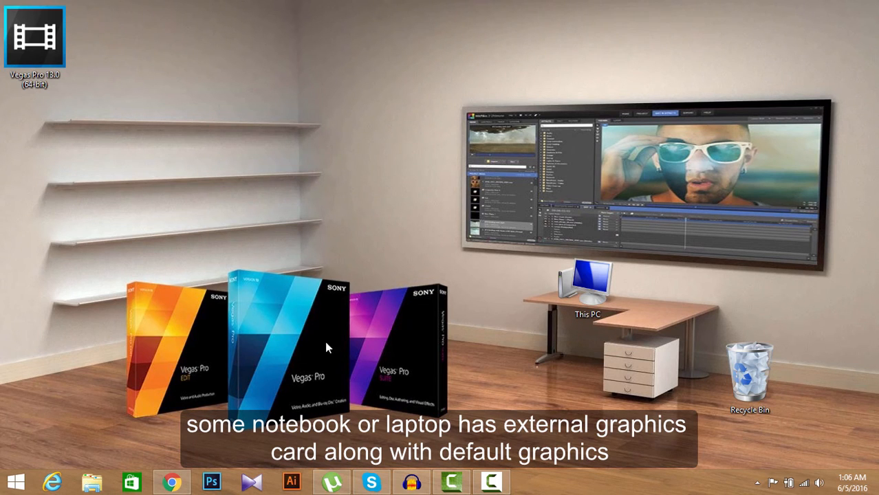
{"action": "mouse_move", "coordinate": [289, 199]}
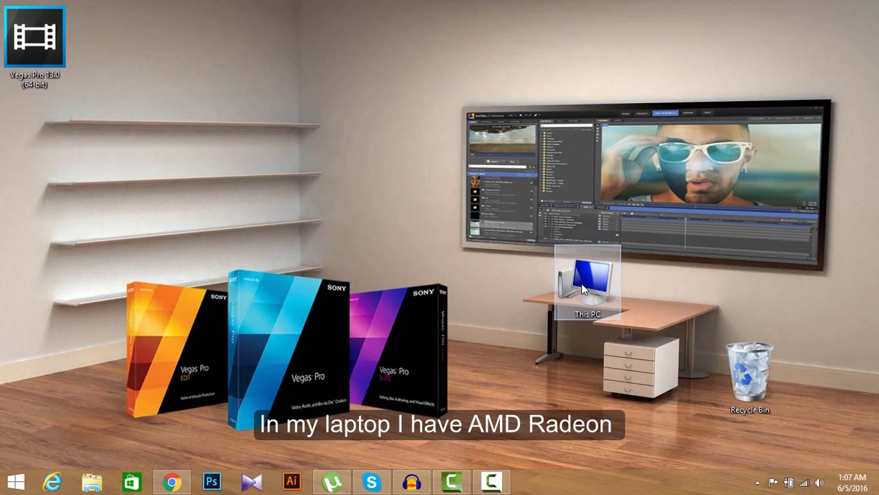
Open Device Manager from This PC's Properties with the display adapters listed.
{"action": "right_click", "coordinate": [586, 282]}
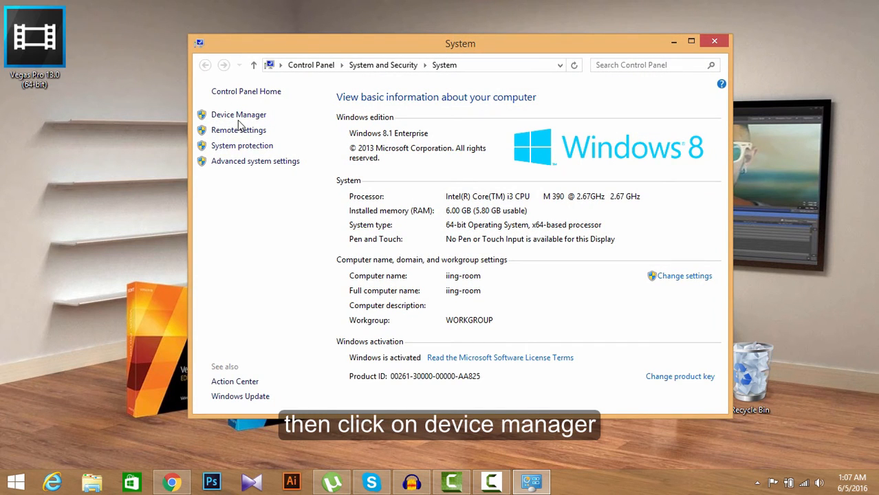
{"action": "left_click", "coordinate": [238, 114]}
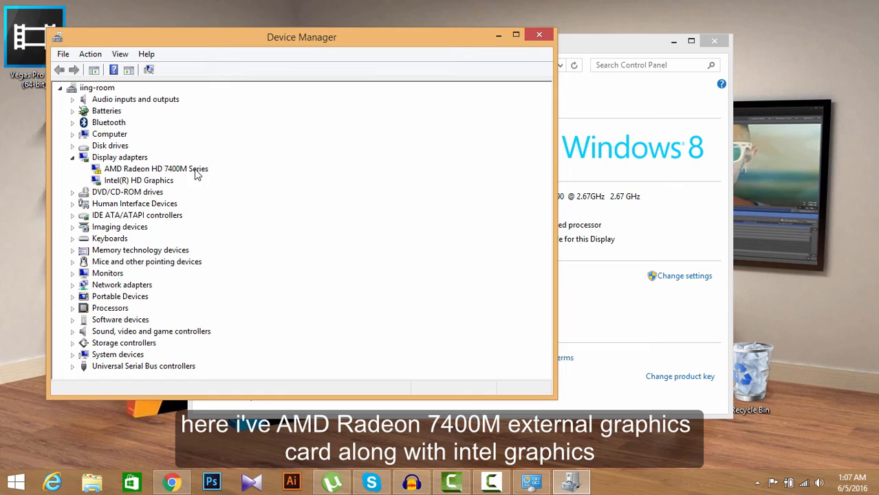
{"action": "left_click", "coordinate": [157, 168]}
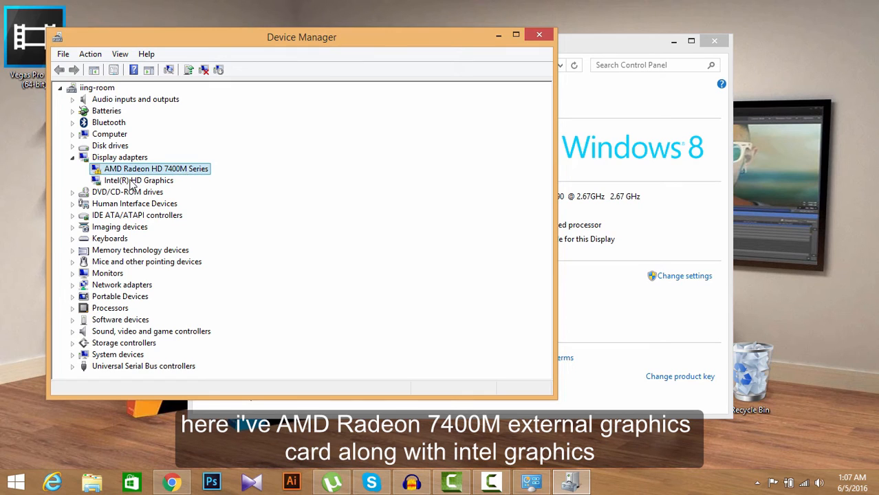
{"action": "left_click", "coordinate": [139, 180]}
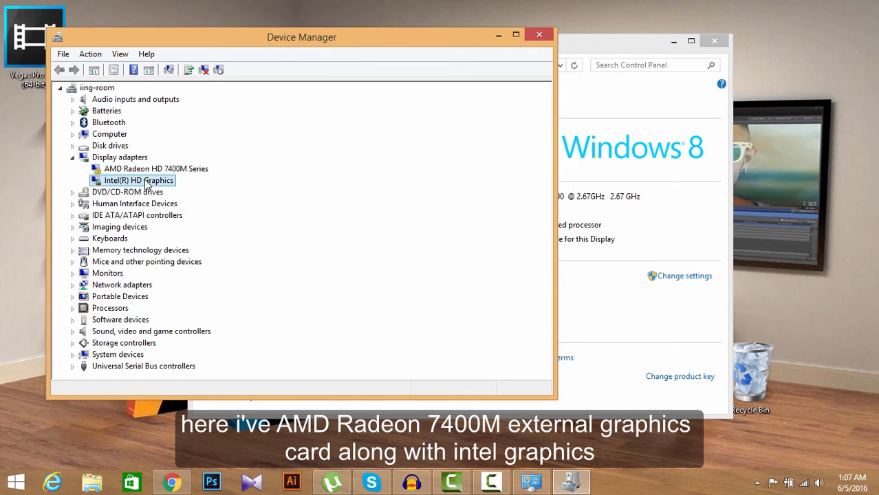
{"action": "mouse_move", "coordinate": [130, 184]}
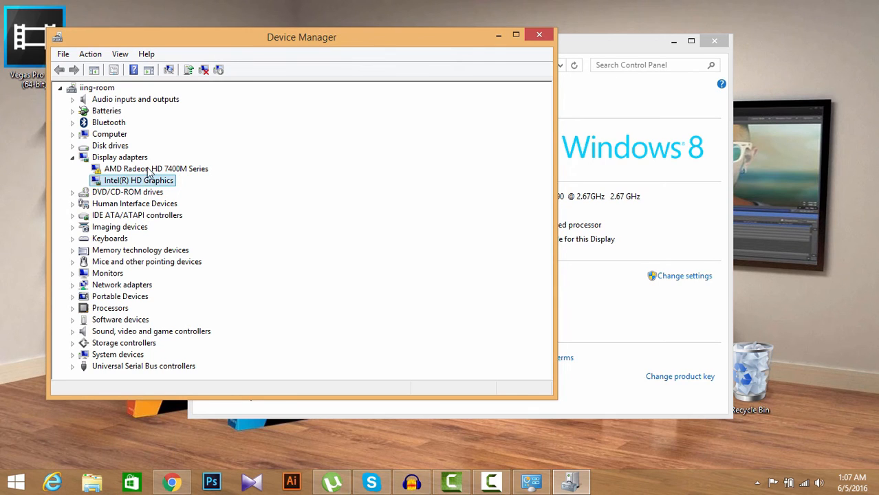
{"action": "left_click", "coordinate": [157, 167]}
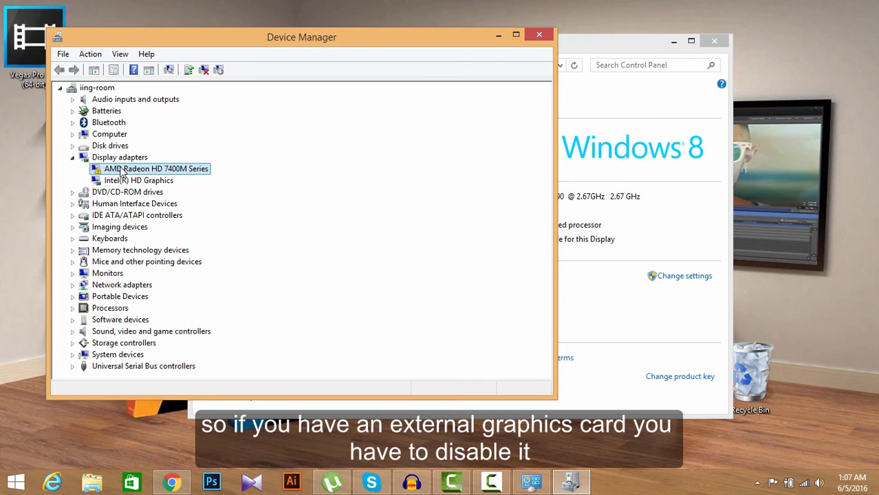
{"action": "right_click", "coordinate": [157, 168]}
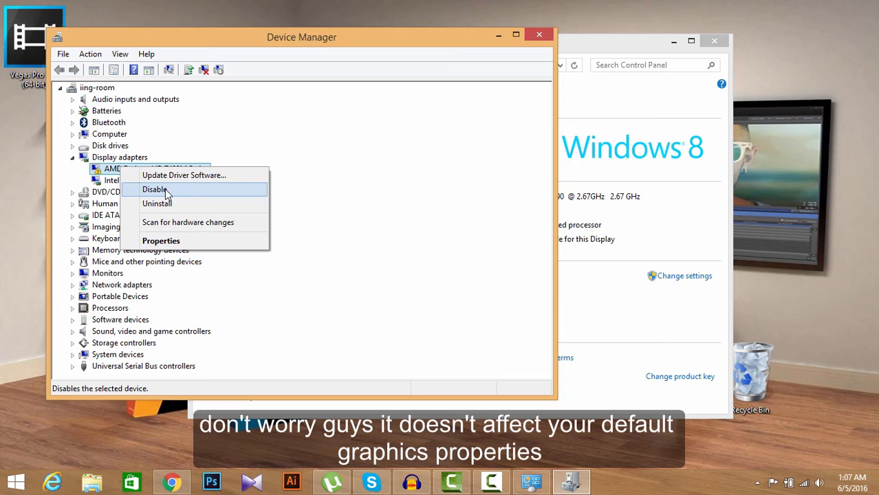
{"action": "mouse_move", "coordinate": [184, 175]}
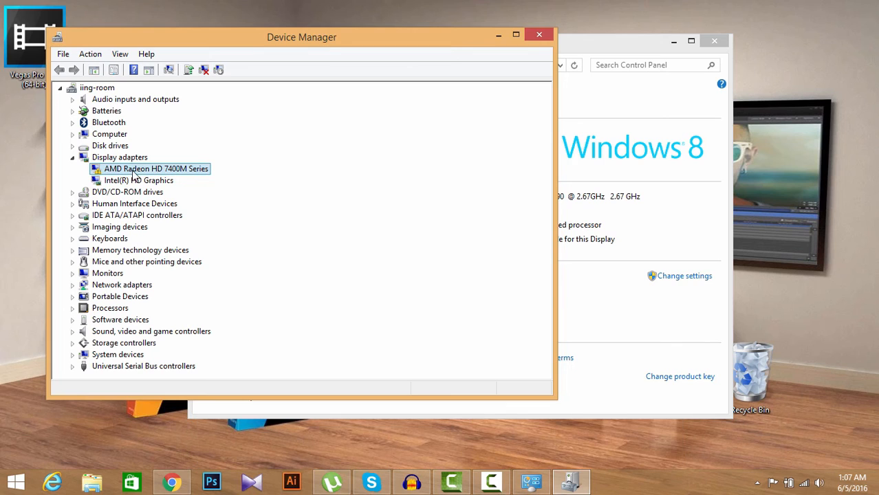
{"action": "mouse_move", "coordinate": [121, 157]}
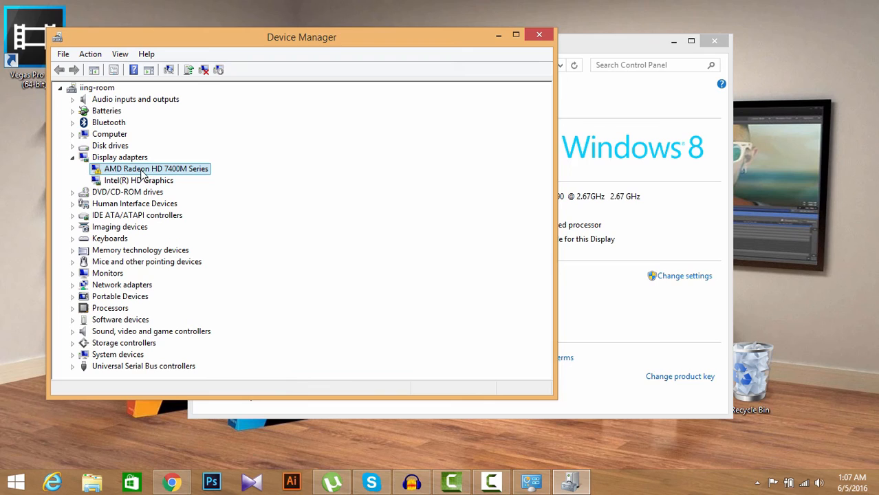
{"action": "mouse_move", "coordinate": [129, 176]}
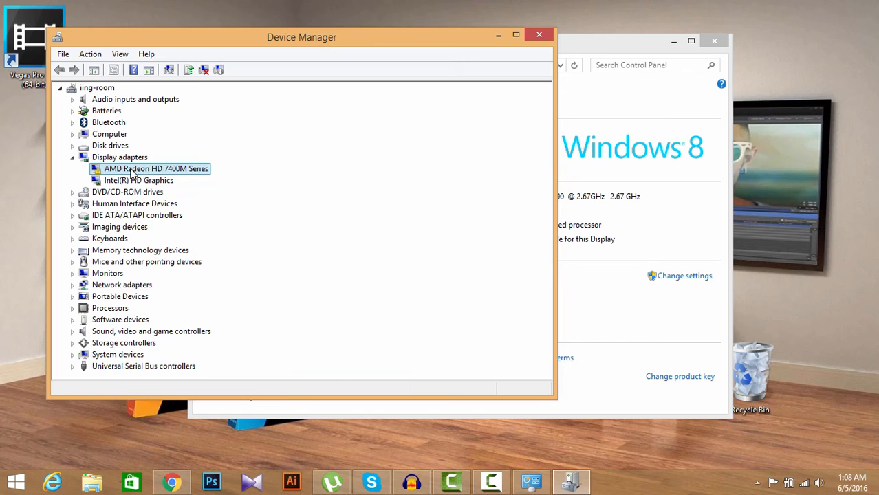
Disable the AMD Radeon HD 7400M Series adapter, confirm the warning, and close Device Manager.
{"action": "right_click", "coordinate": [156, 168]}
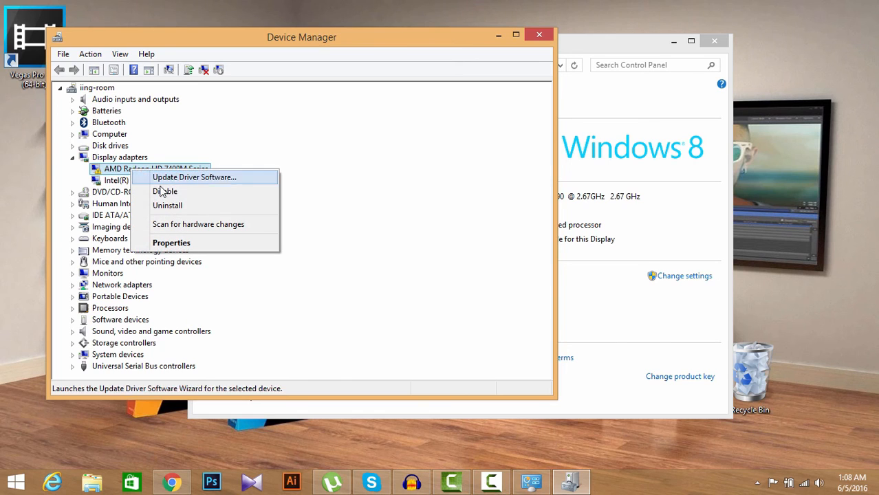
{"action": "left_click", "coordinate": [165, 191]}
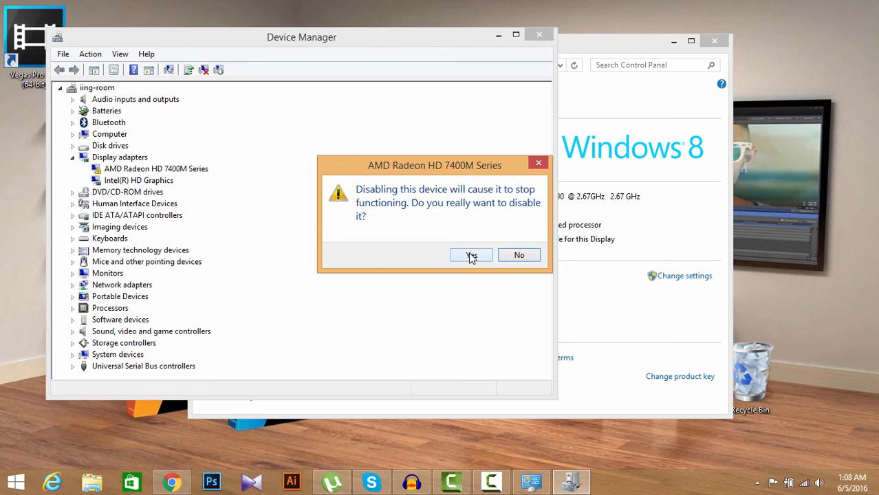
{"action": "left_click", "coordinate": [470, 255]}
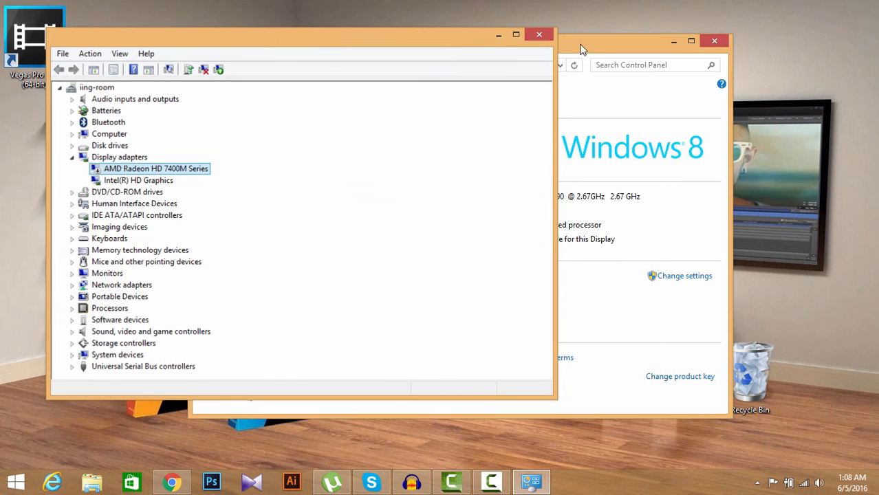
{"action": "left_click", "coordinate": [539, 34]}
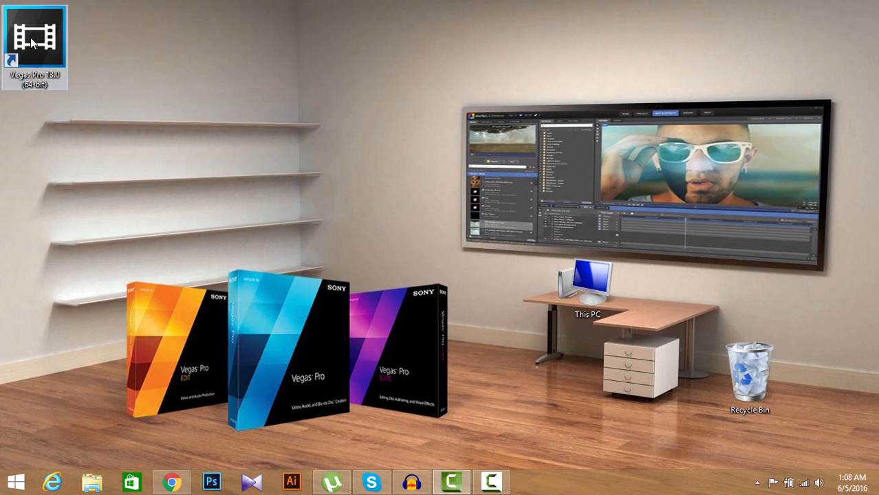
{"action": "mouse_move", "coordinate": [223, 192]}
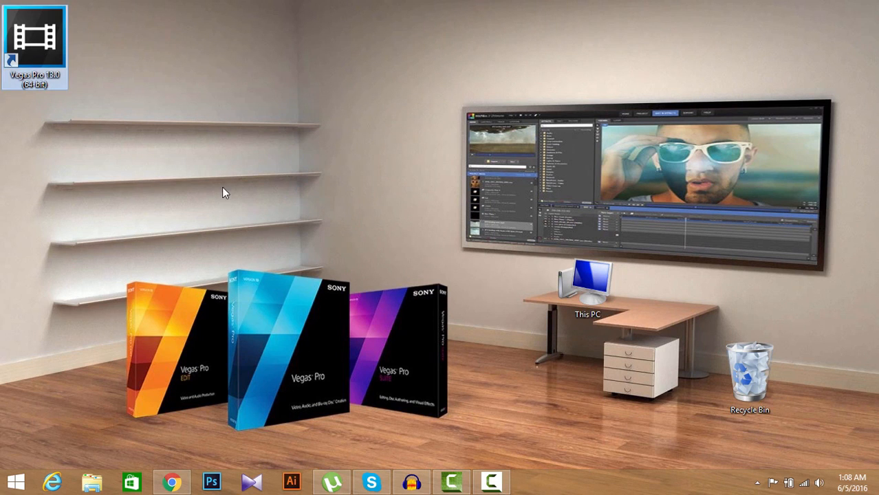
Launch Vegas Pro 13 again, now opening to an empty untitled project.
{"action": "double_click", "coordinate": [36, 35]}
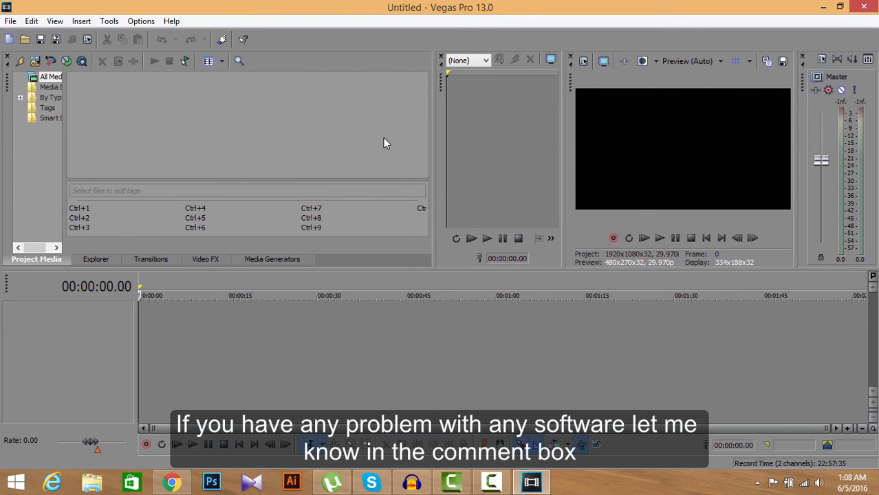
{"action": "mouse_move", "coordinate": [465, 264]}
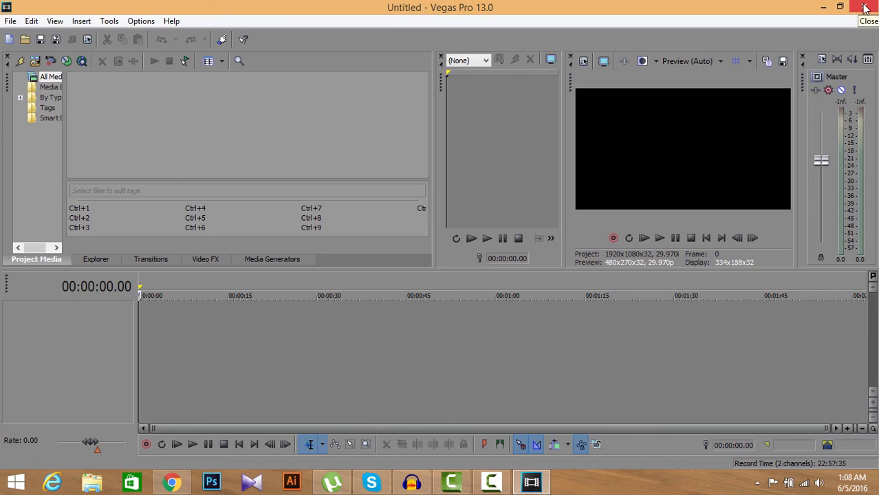
Close Vegas Pro 13 to return to the desktop.
{"action": "left_click", "coordinate": [868, 8]}
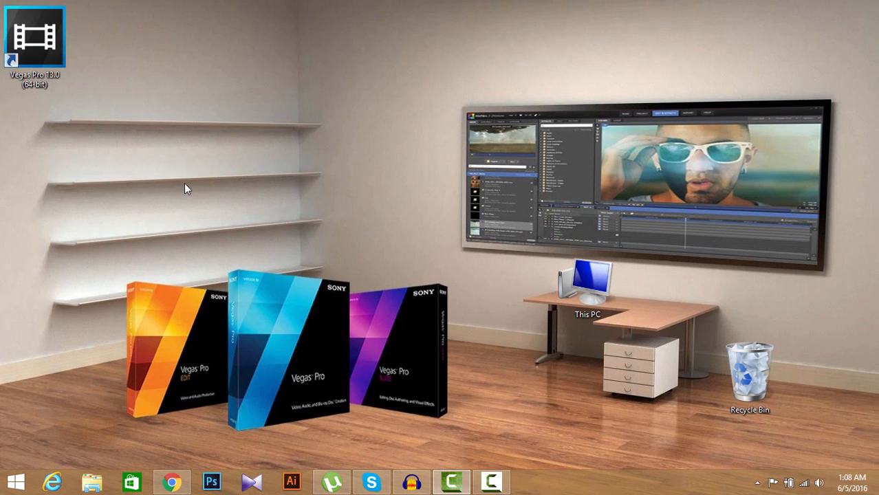
{"action": "mouse_move", "coordinate": [319, 283]}
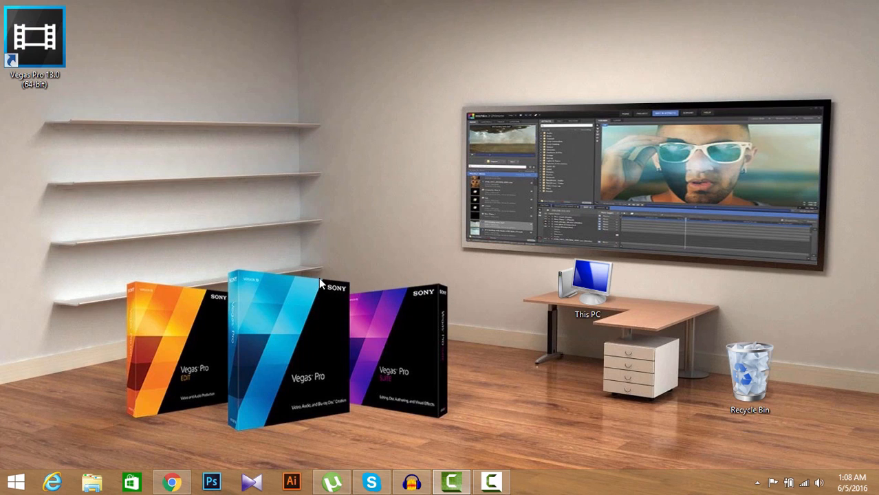
{"action": "mouse_move", "coordinate": [492, 267]}
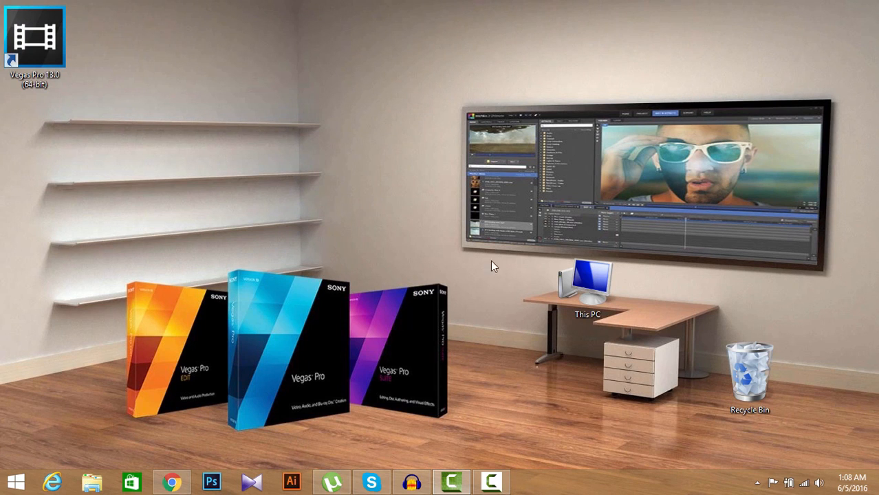